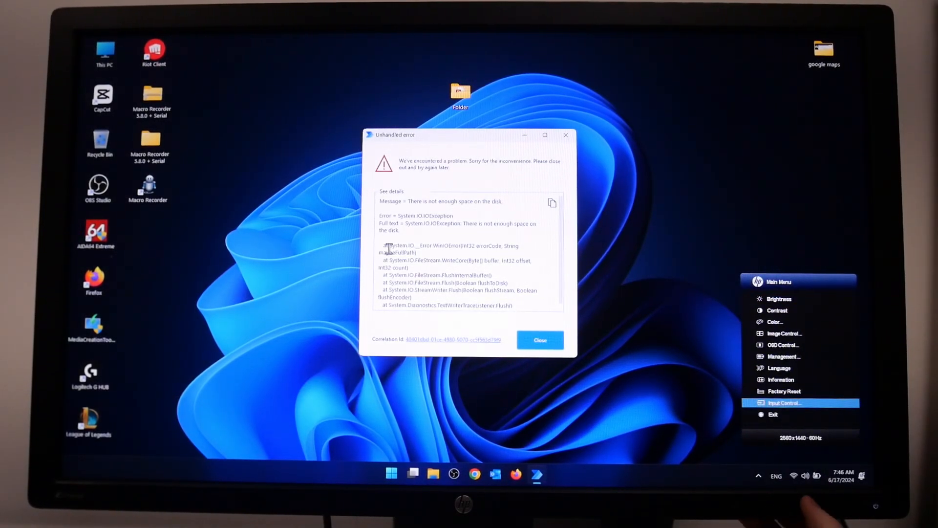
Step: Select Input Control in the OSD Main Menu to list DisplayPort, DVI, HDMI and VGA
left_click(783, 403)
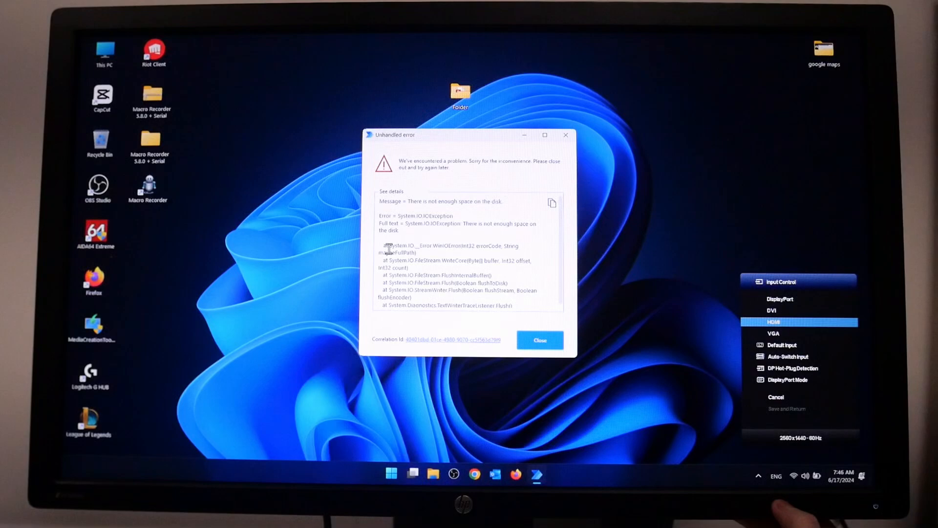